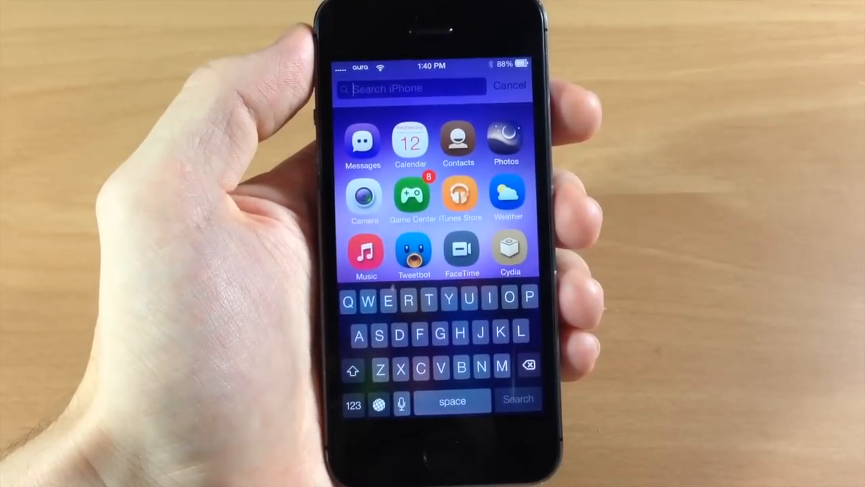
# In a blank new note, long-press the globe key and scroll the language list to Italian and Japanese
pyautogui.click(510, 87)
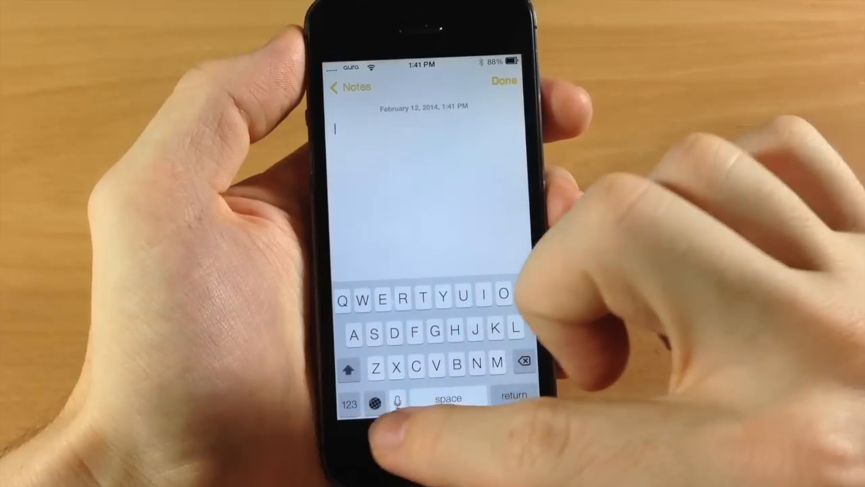
pyautogui.click(380, 402)
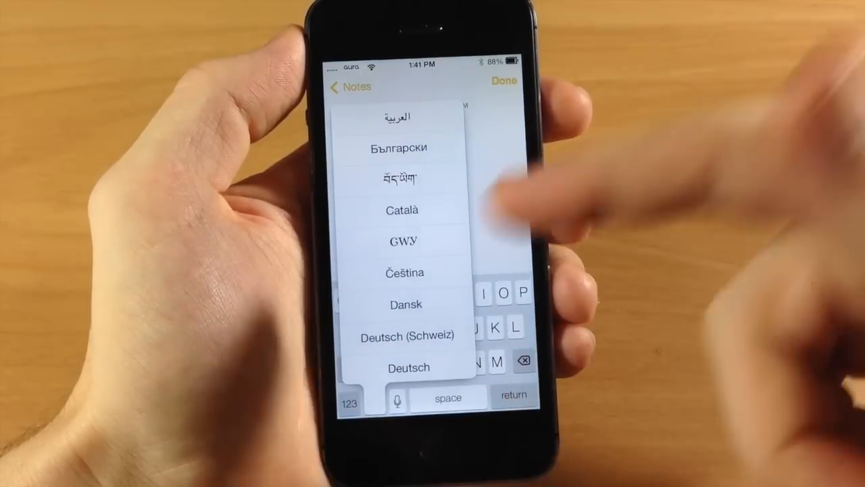
pyautogui.scroll(-3)
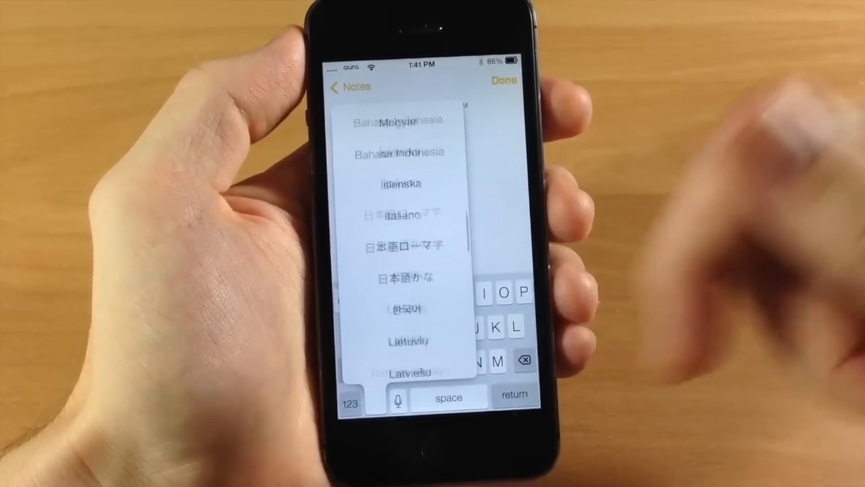